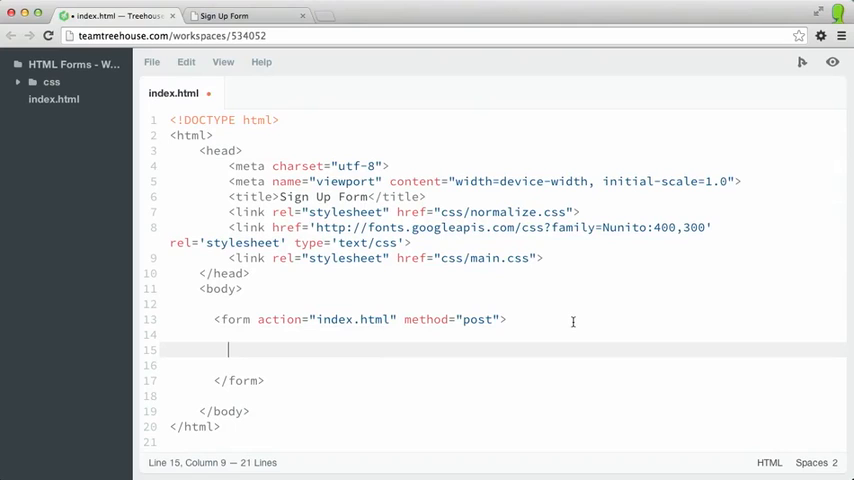
# Step: Add an <h1>Sign Up</h1> heading inside the form and check it in the preview
pyautogui.write('<h1></h1>')
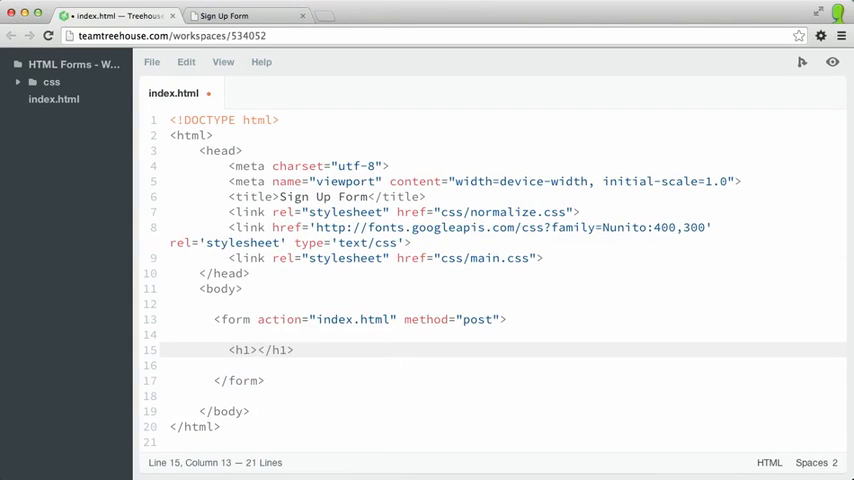
pyautogui.write('Sign Up')
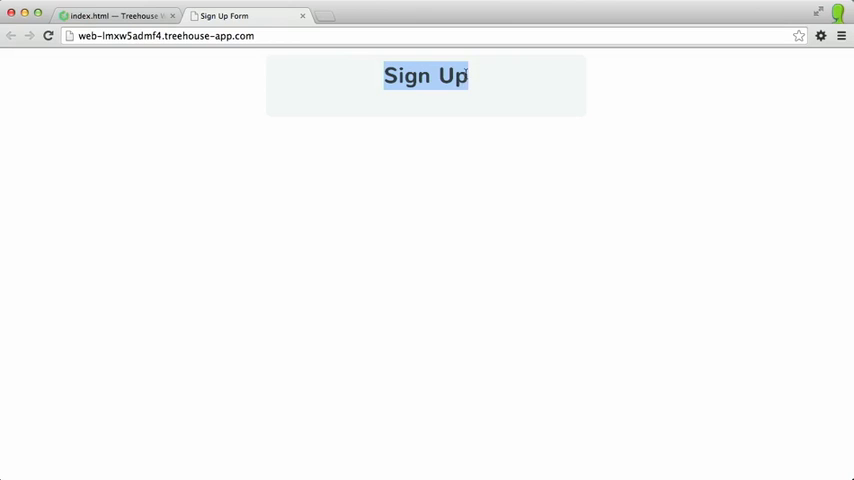
pyautogui.click(110, 16)
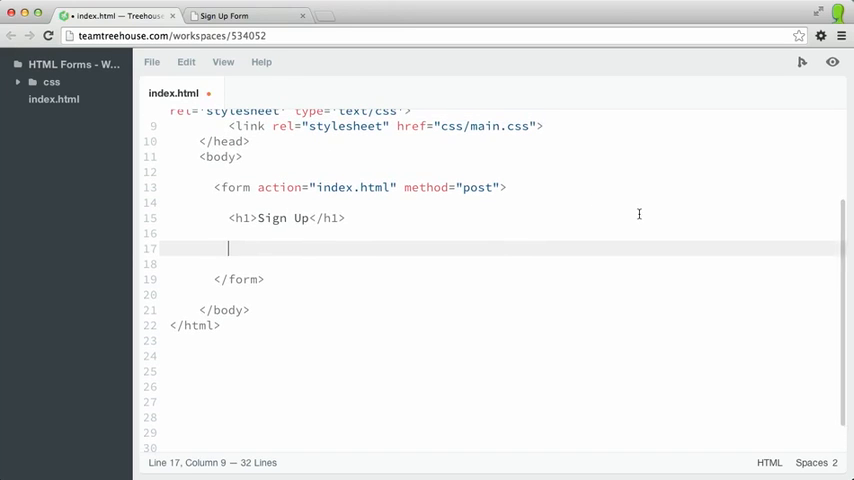
# Step: Write <input type="text" id="name" name="user_name"> below the heading
pyautogui.write('<')
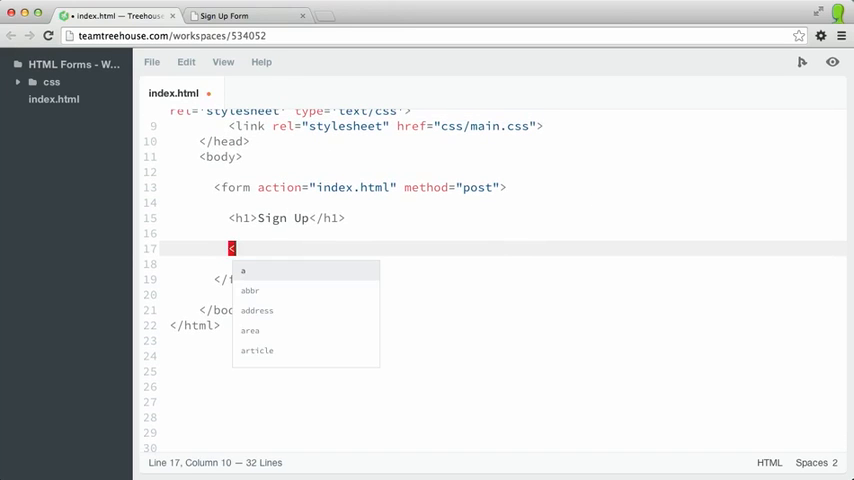
pyautogui.write('input')
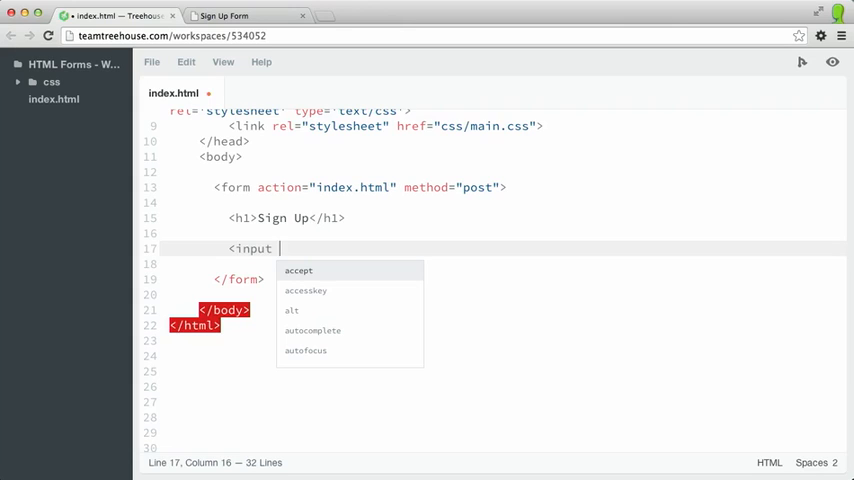
pyautogui.write('typ')
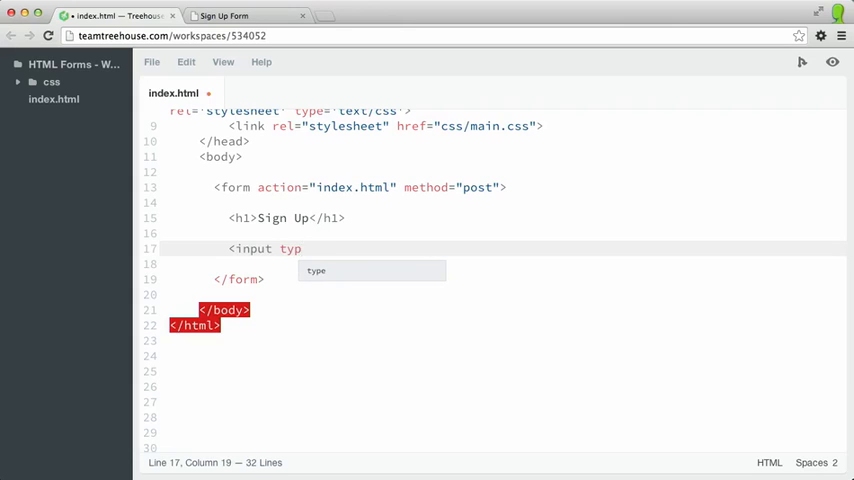
pyautogui.write('e="')
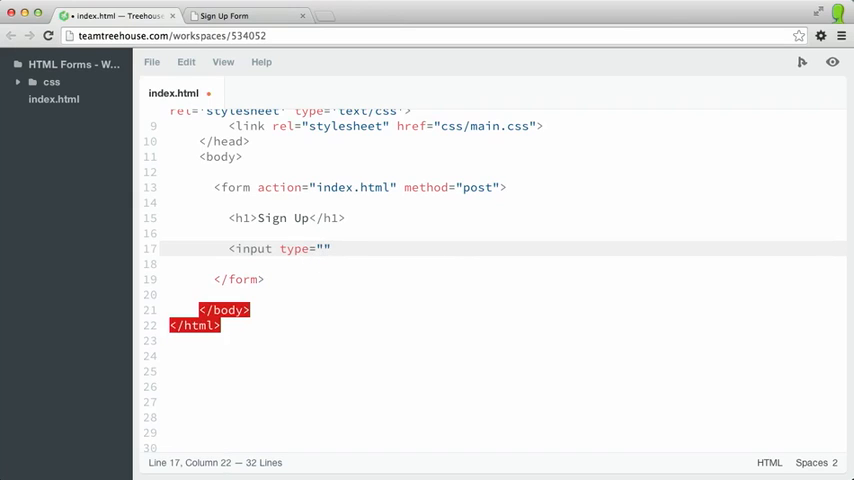
pyautogui.write('text')
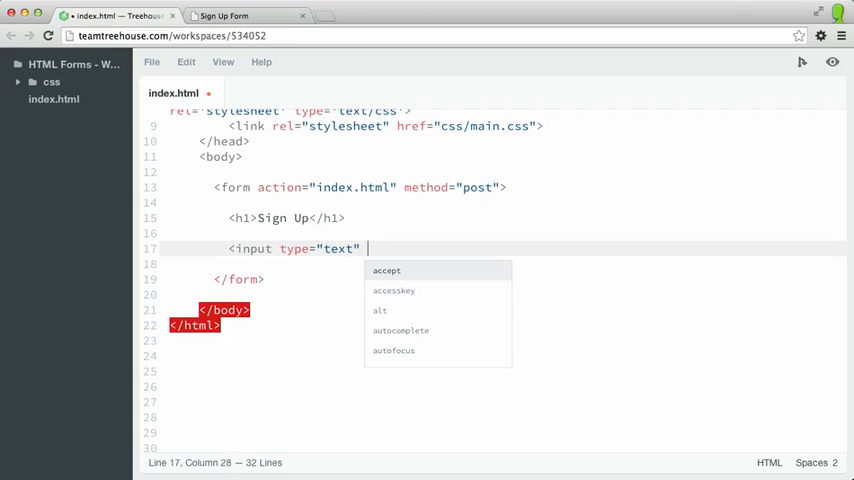
pyautogui.write('id=""')
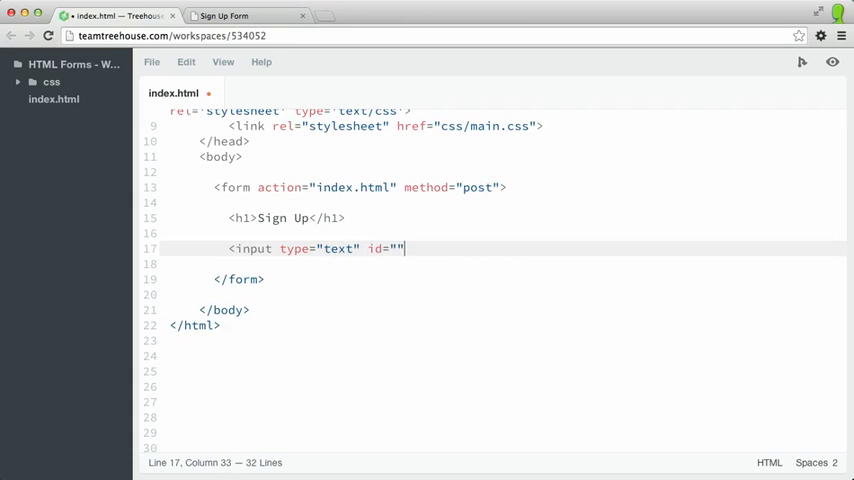
pyautogui.write('name')
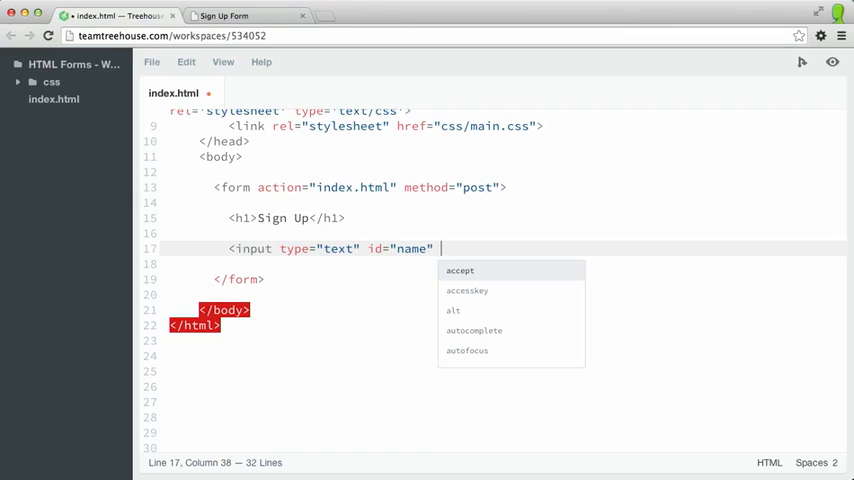
pyautogui.write('name=""')
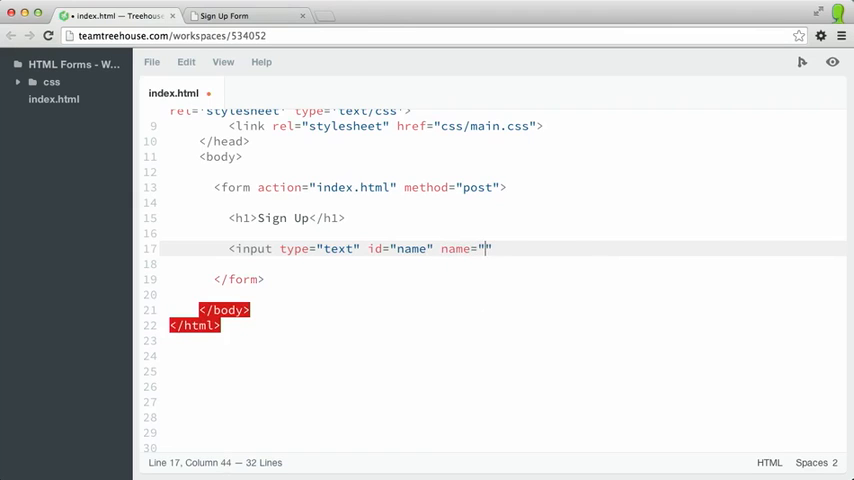
pyautogui.write('user_')
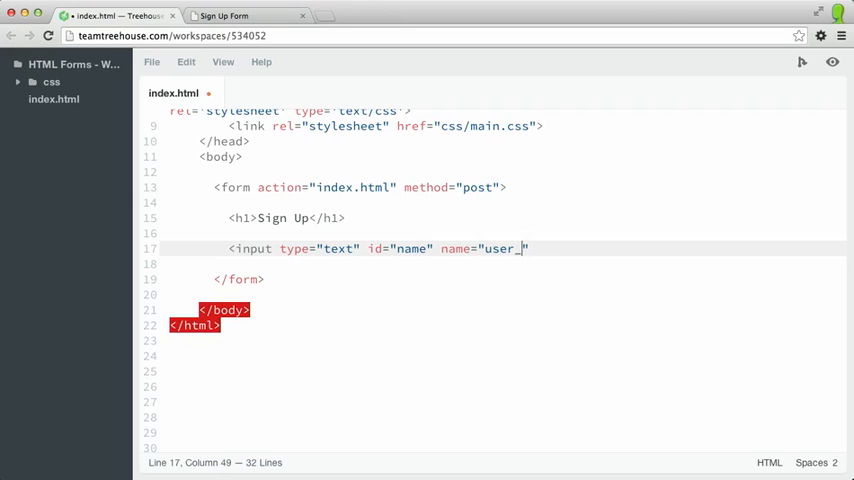
pyautogui.write('name')
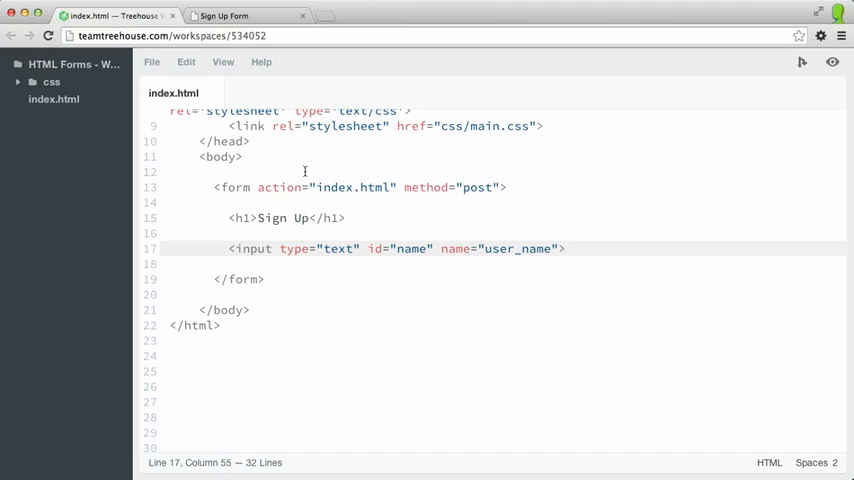
# Step: Reload the Sign Up preview and type 'Type in' into the new text field
pyautogui.click(244, 16)
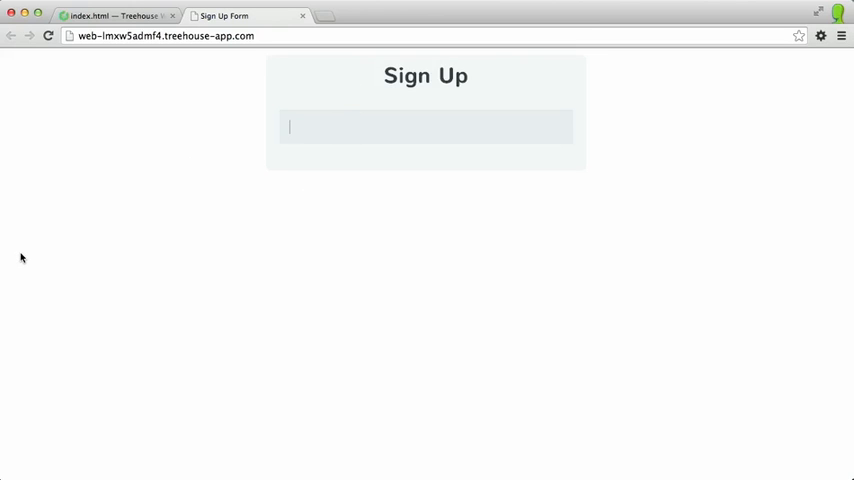
pyautogui.write('Type in')
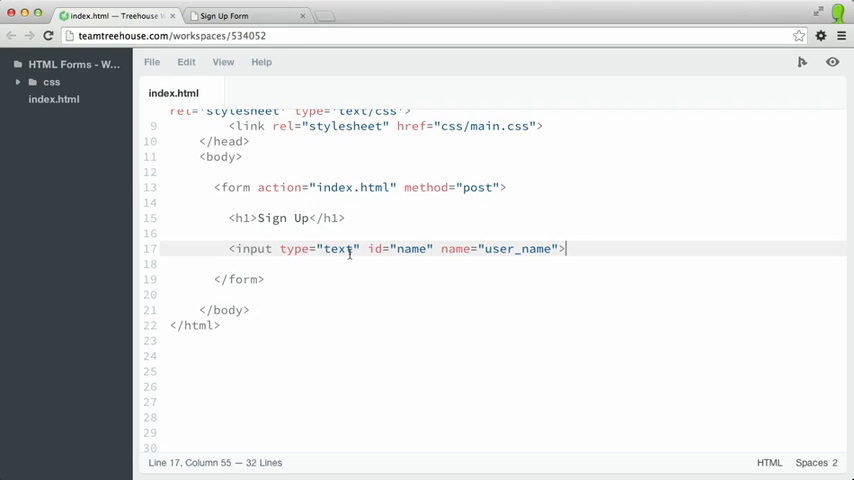
pyautogui.moveTo(496, 248)
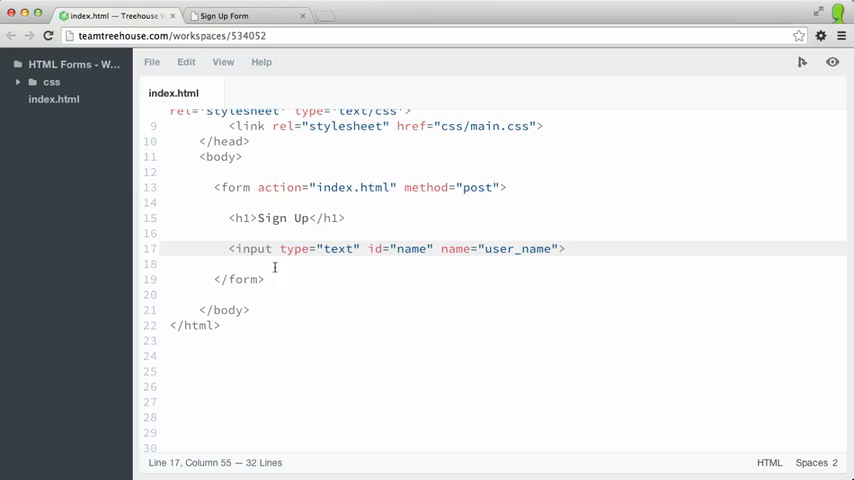
pyautogui.moveTo(528, 250)
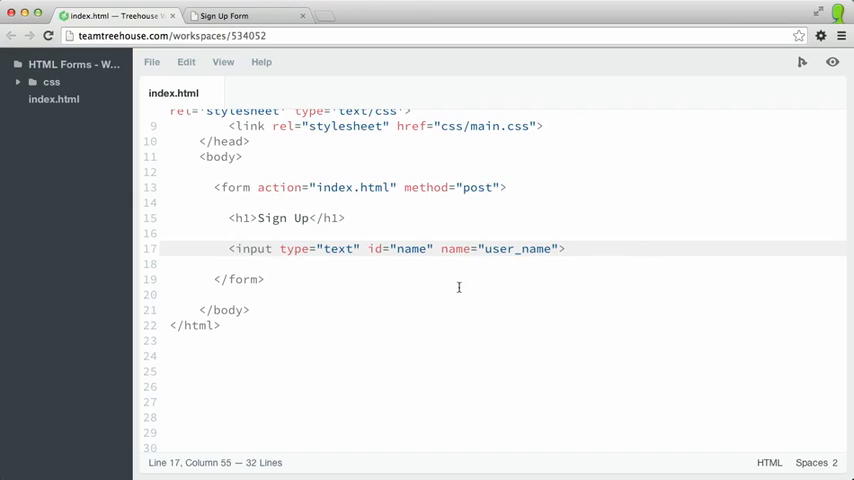
pyautogui.doubleClick(296, 248)
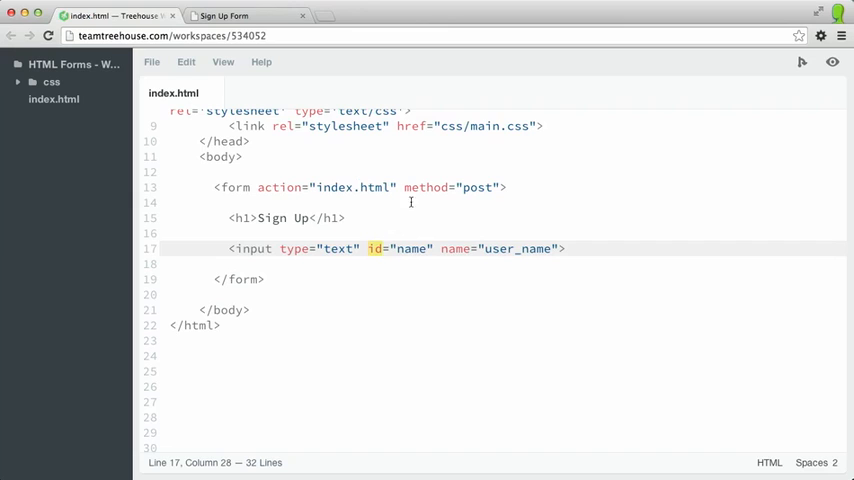
pyautogui.click(470, 248)
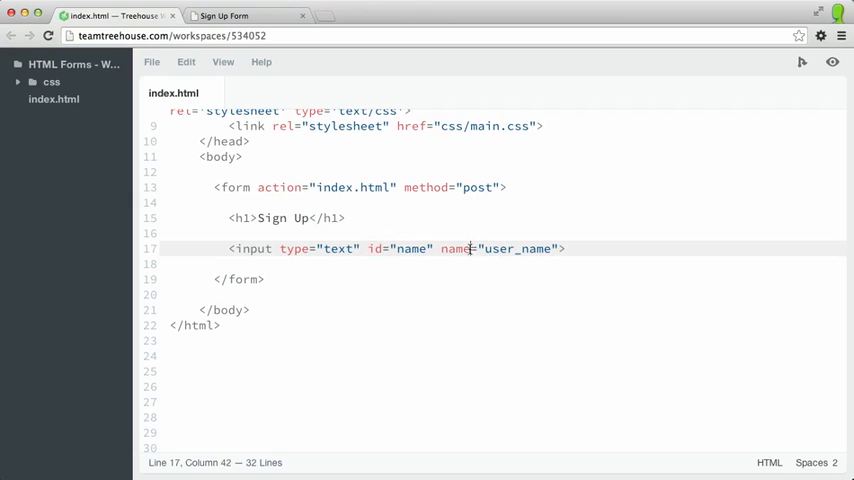
pyautogui.doubleClick(456, 248)
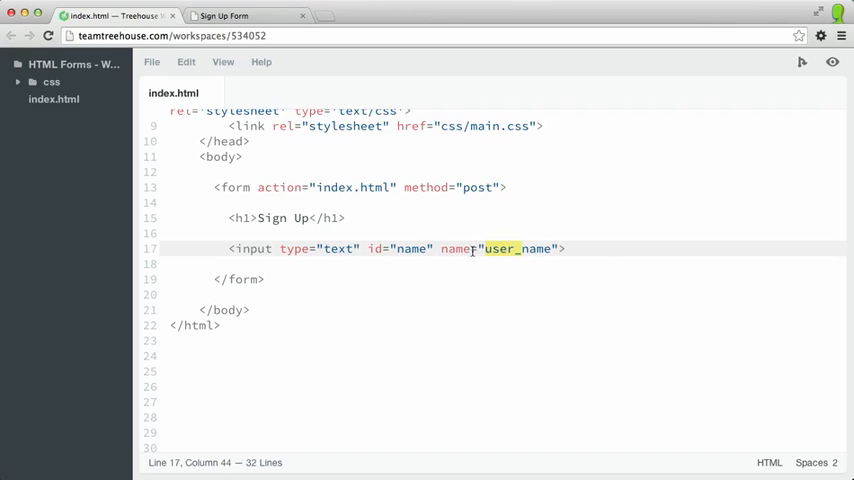
pyautogui.doubleClick(456, 248)
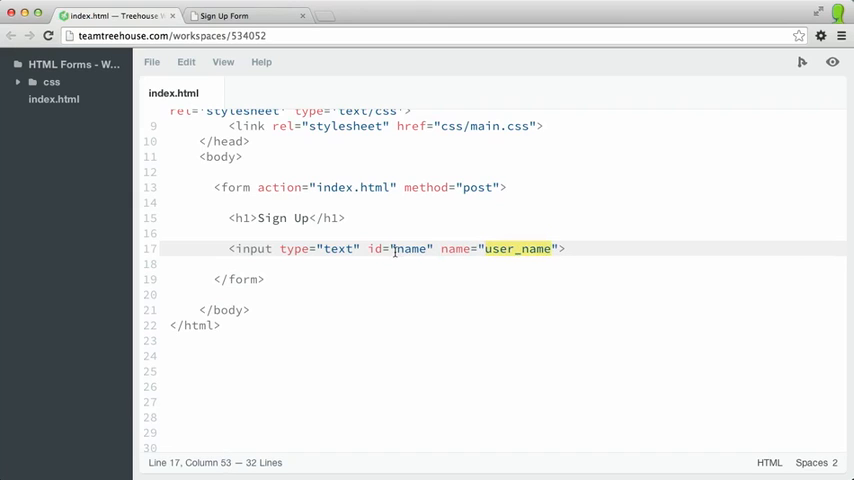
pyautogui.doubleClick(410, 248)
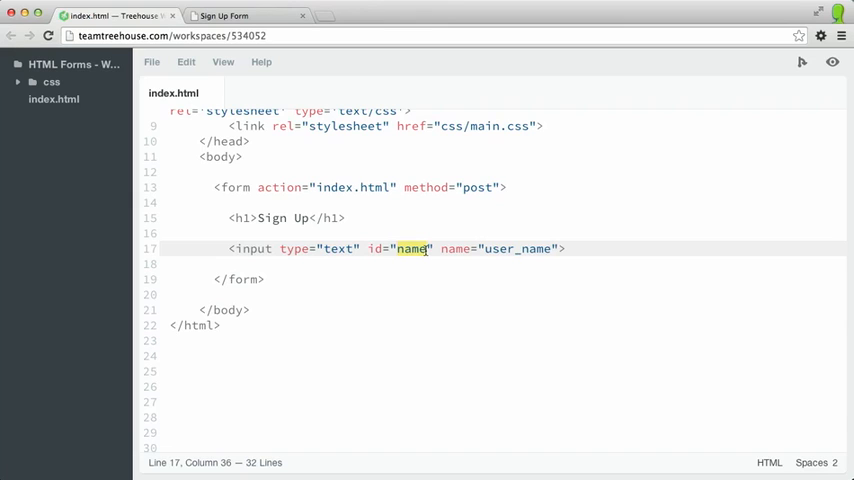
pyautogui.click(576, 248)
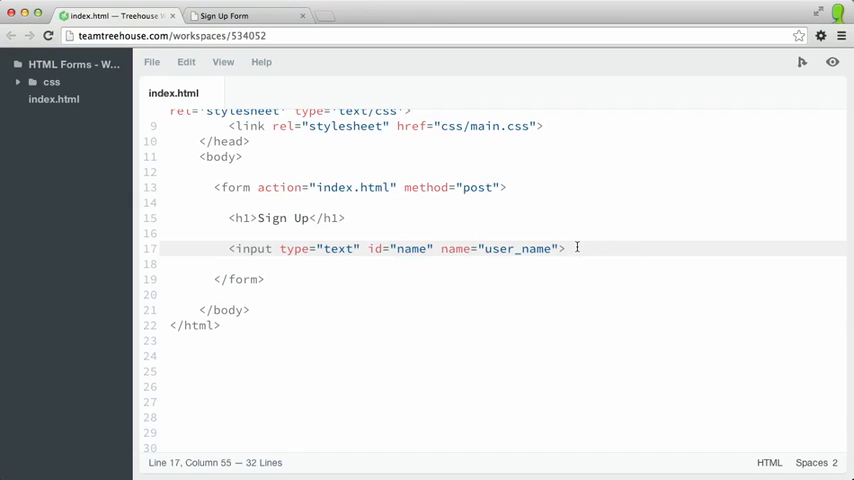
# Step: Write <input type="email" id="mail" name="user_email"> after the text input
pyautogui.write('<input')
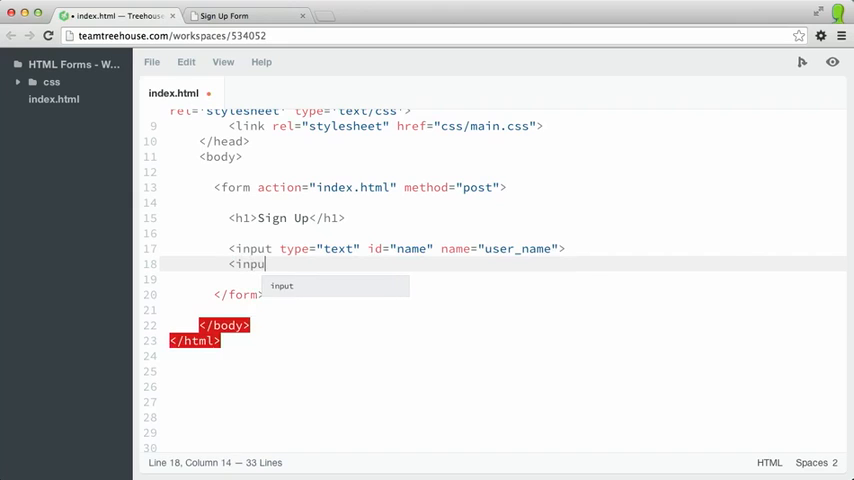
pyautogui.write('type=')
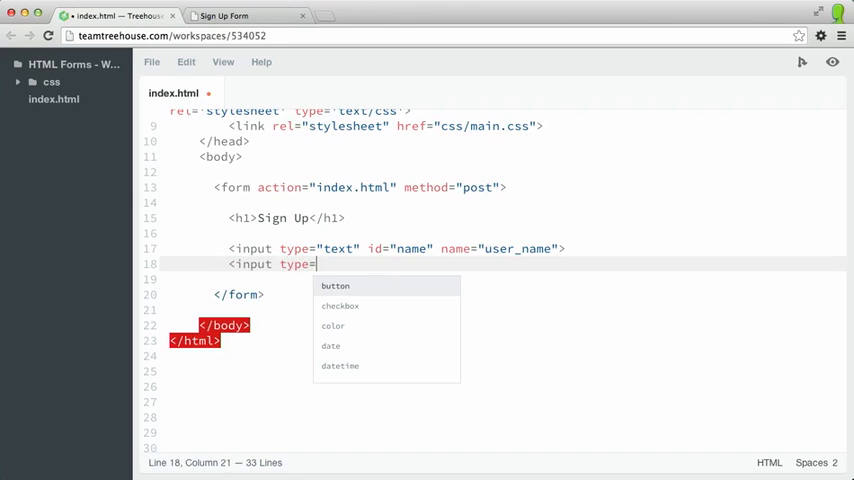
pyautogui.write('"')
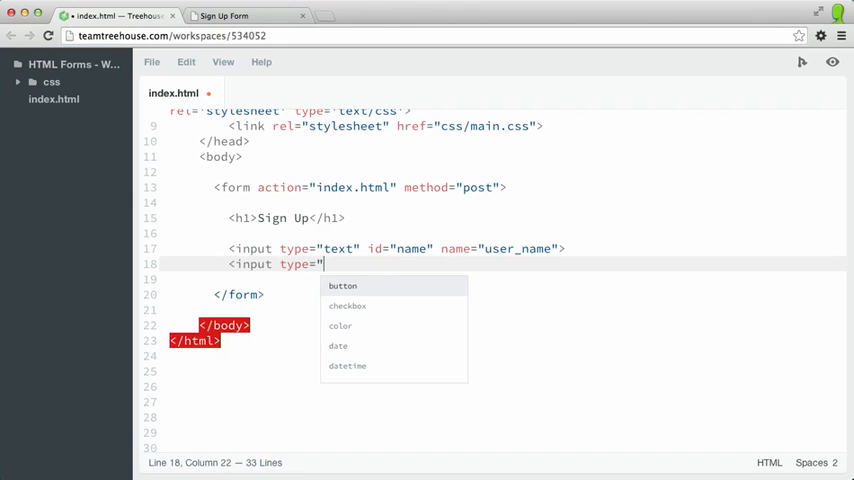
pyautogui.write('email')
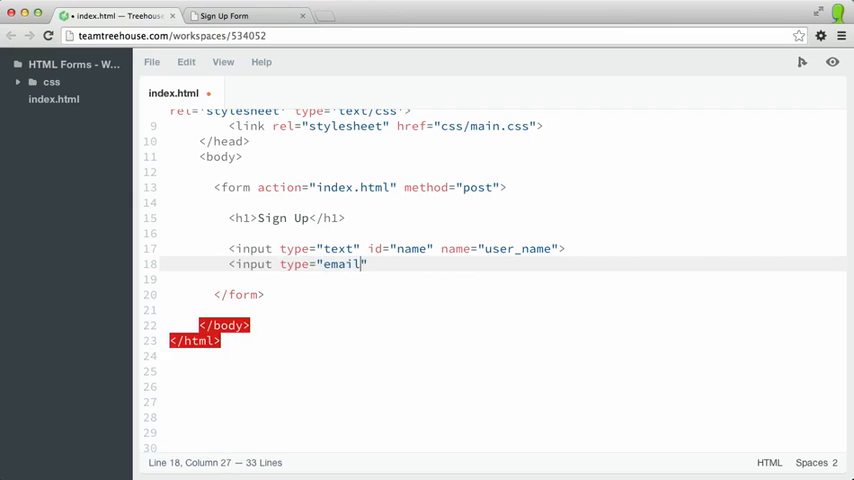
pyautogui.write('id="')
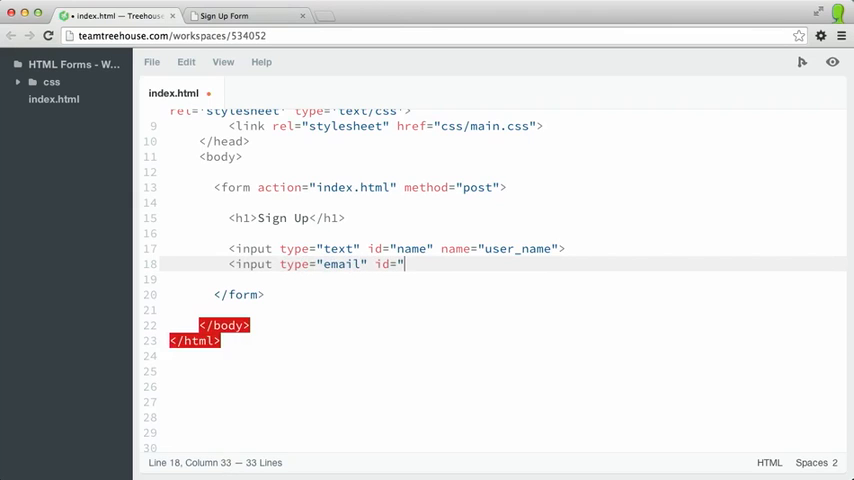
pyautogui.write('mail"')
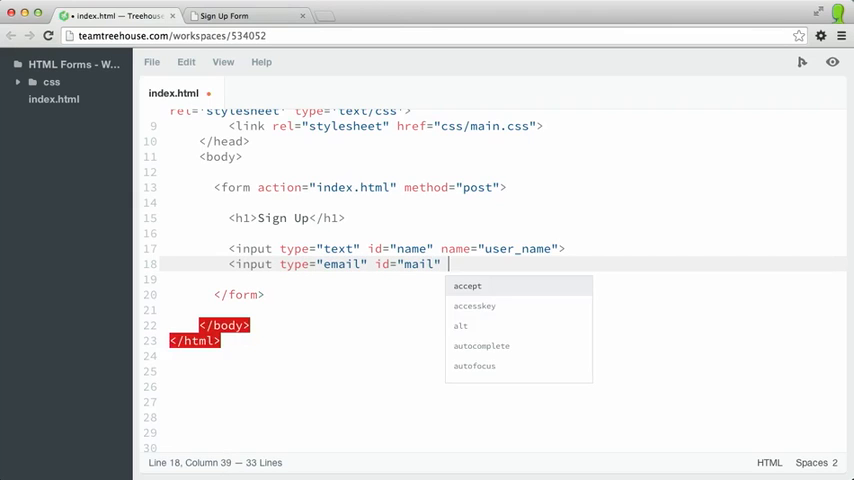
pyautogui.write('name=')
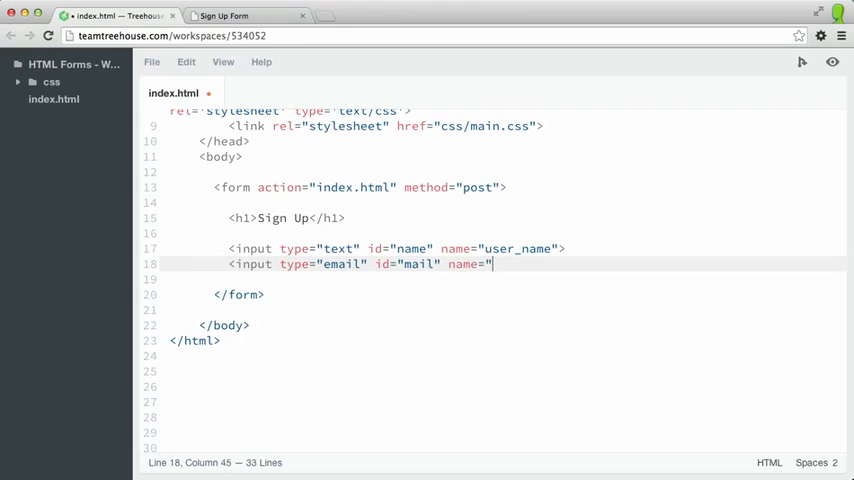
pyautogui.write('user_emai')
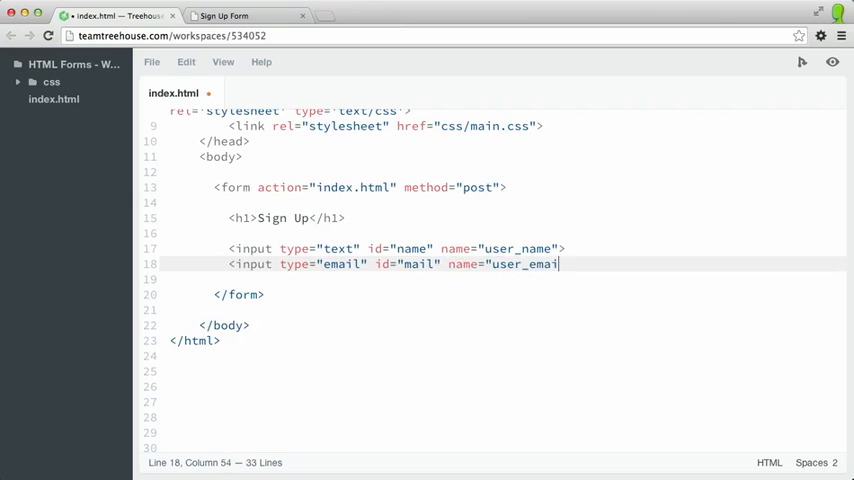
pyautogui.write('l">')
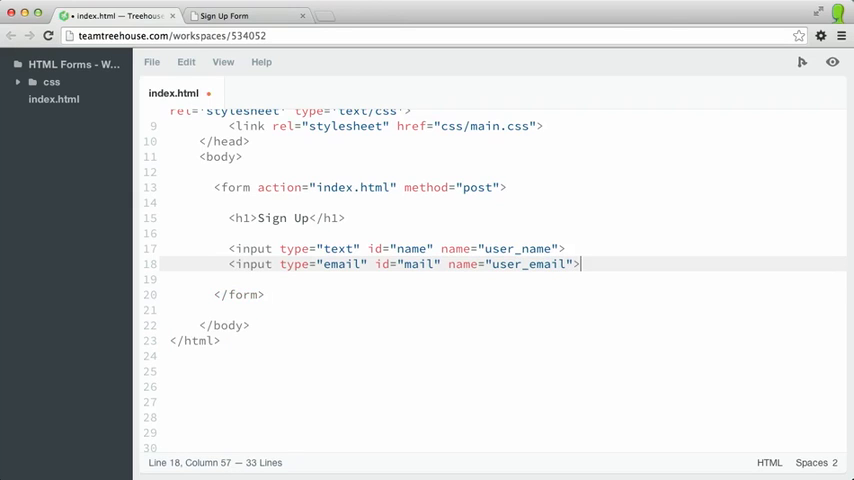
pyautogui.write('<')
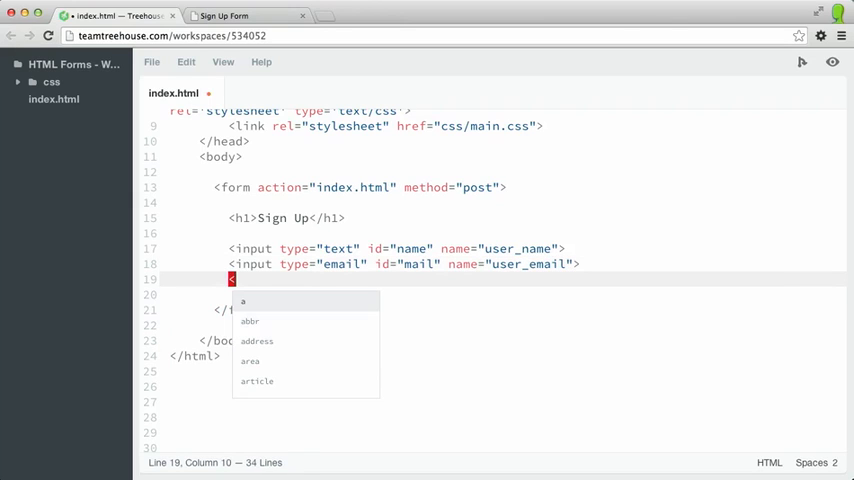
# Step: Write <input type="password" id="password" name="user_password"> after the email input
pyautogui.write('input type=')
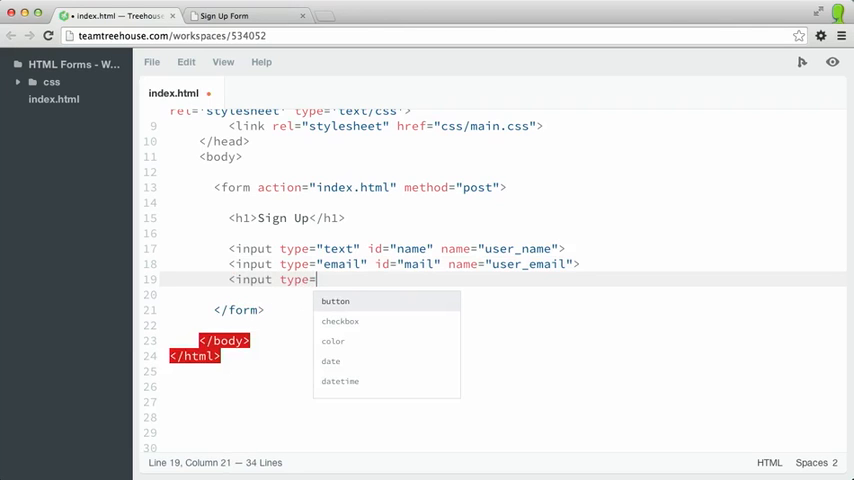
pyautogui.write('passw')
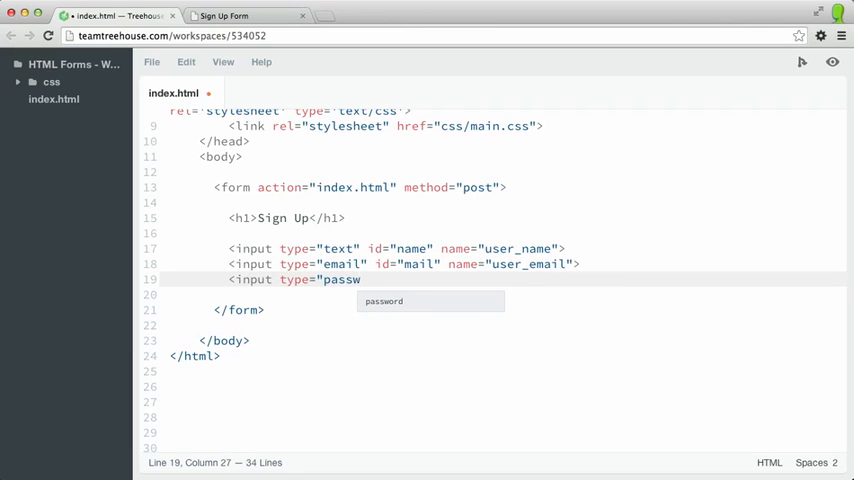
pyautogui.write('word"')
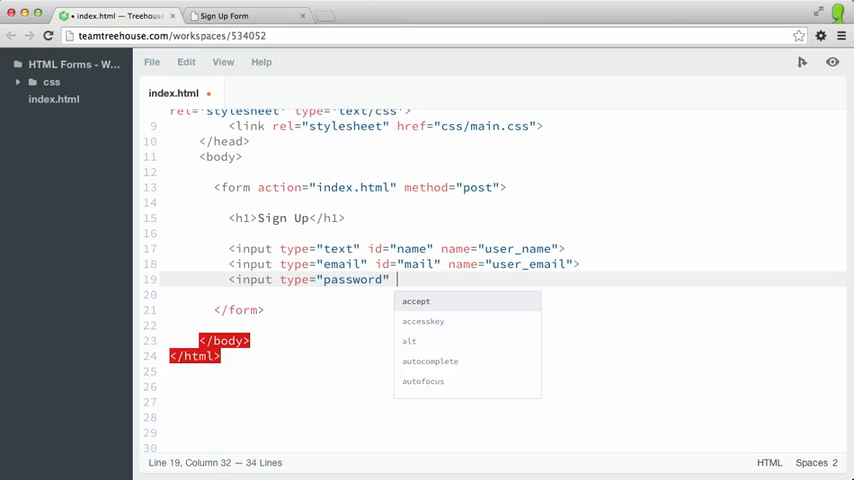
pyautogui.write('id="password"')
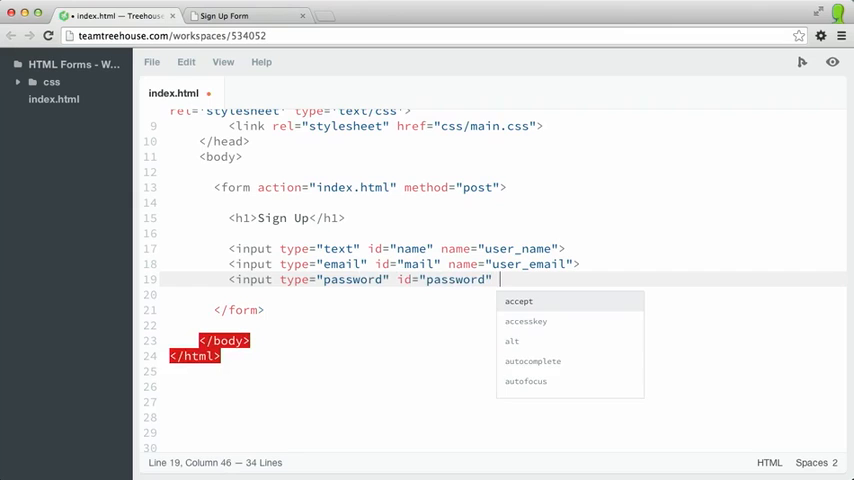
pyautogui.write('n')
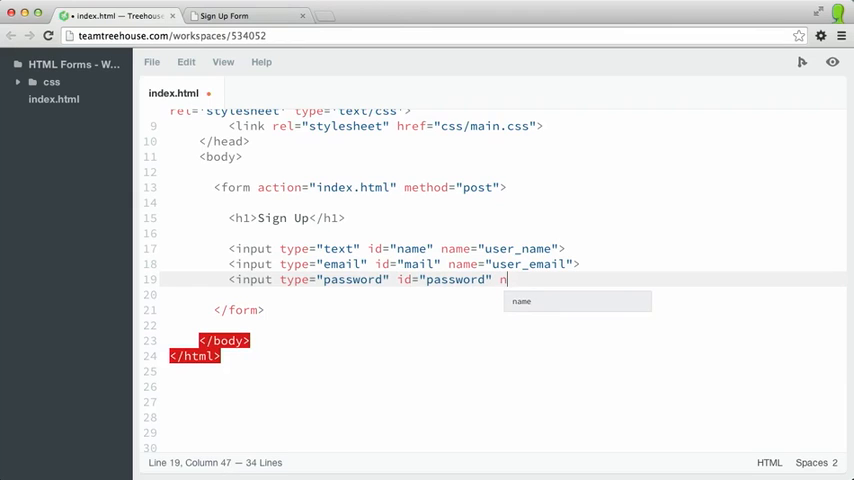
pyautogui.write('ame=""')
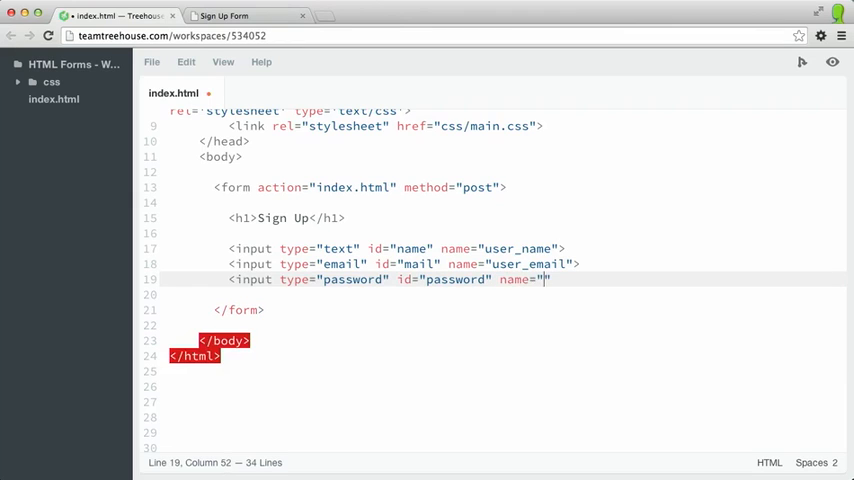
pyautogui.write('user_password')
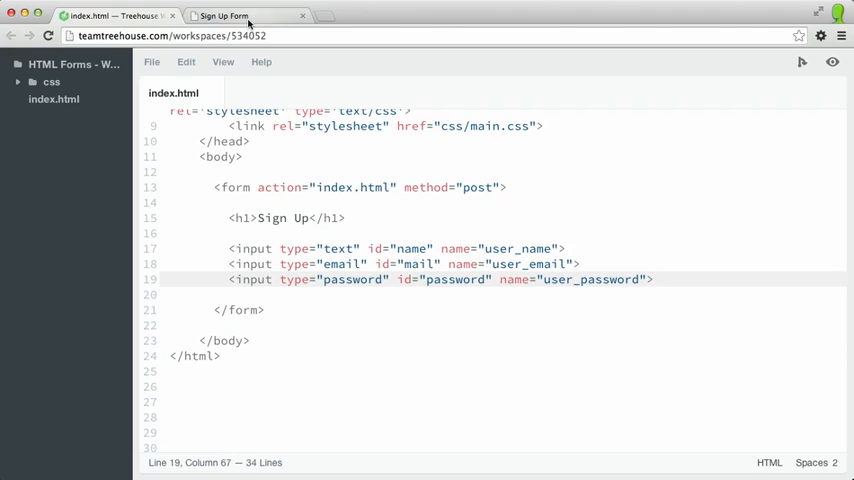
pyautogui.click(224, 16)
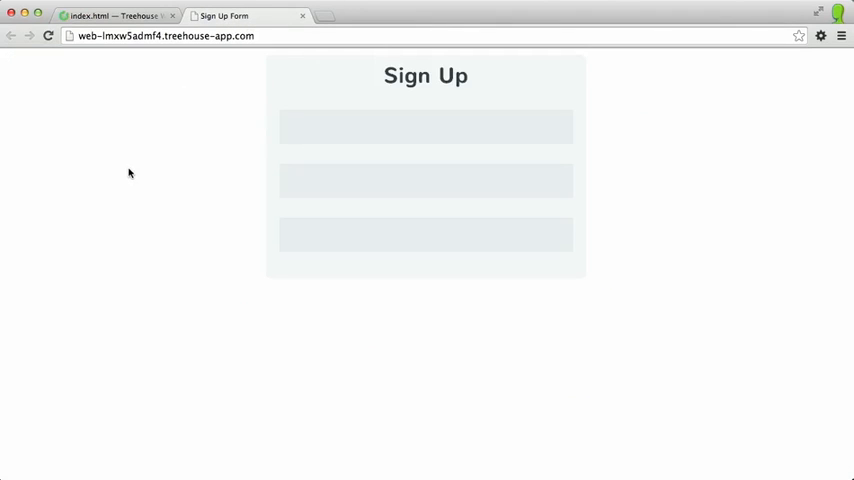
pyautogui.moveTo(336, 164)
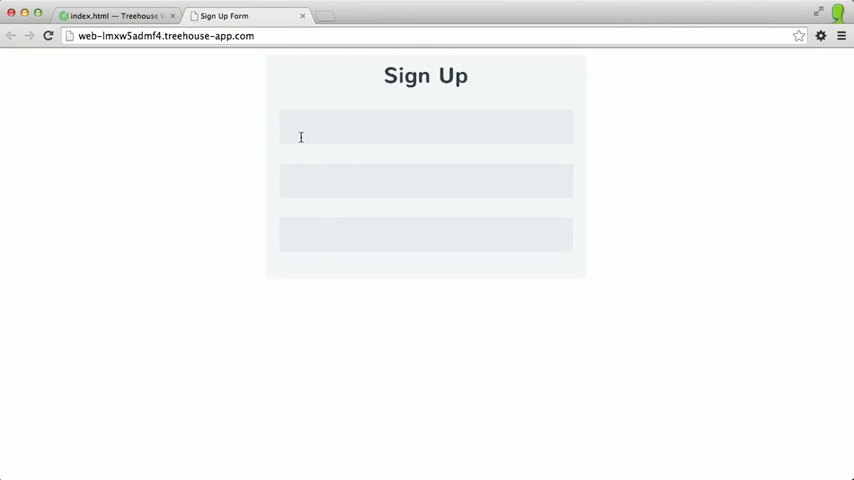
pyautogui.write('Nam')
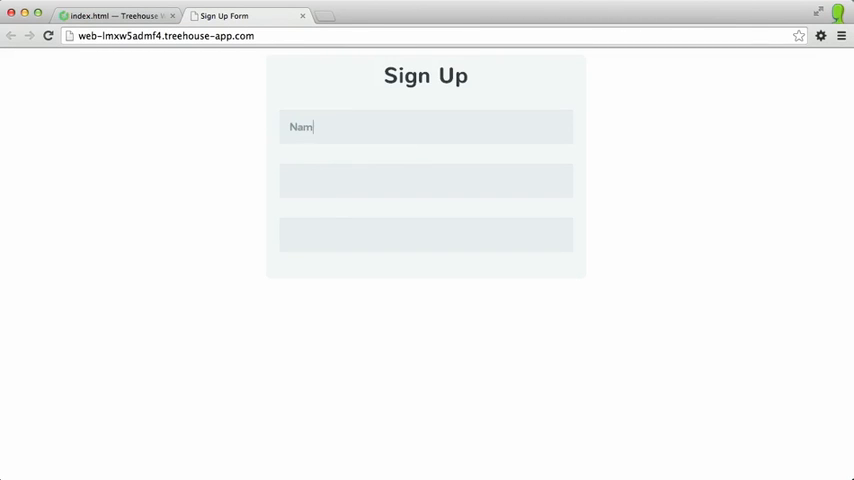
pyautogui.click(426, 180)
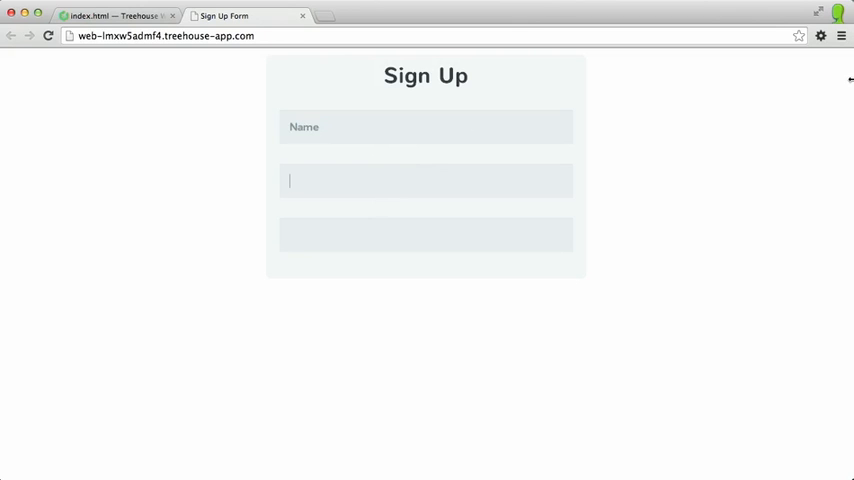
pyautogui.write('nick@')
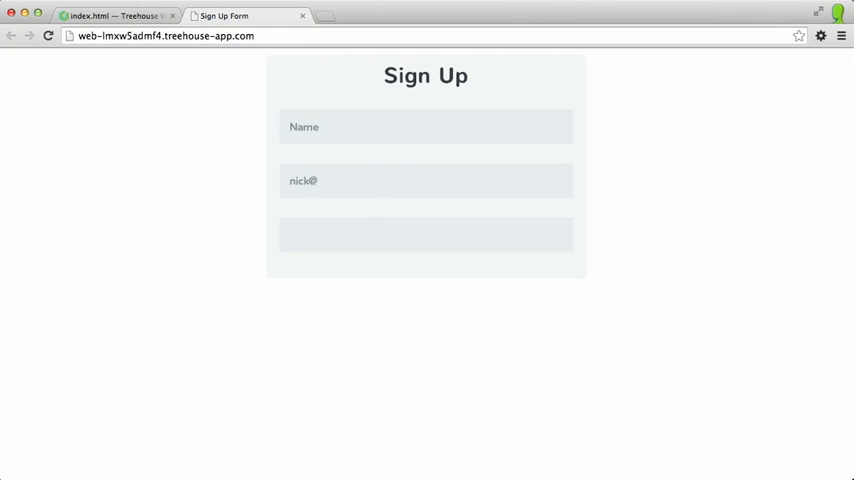
pyautogui.write('example.com')
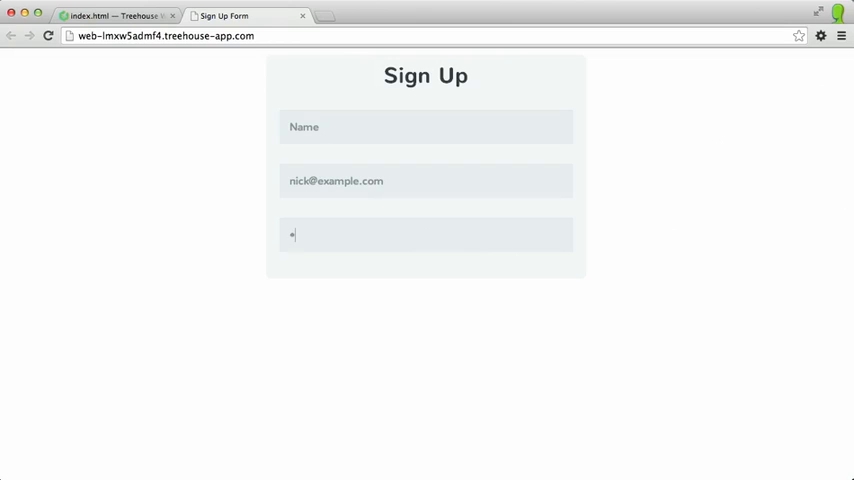
pyautogui.write('password')
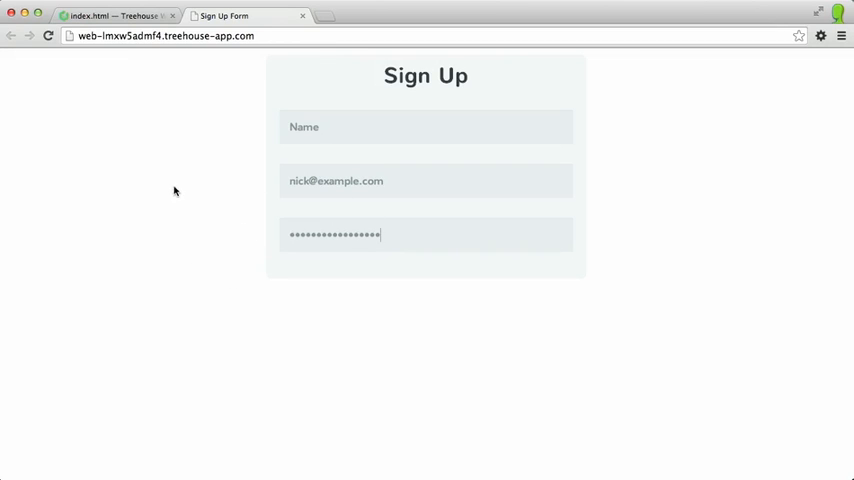
pyautogui.moveTo(368, 286)
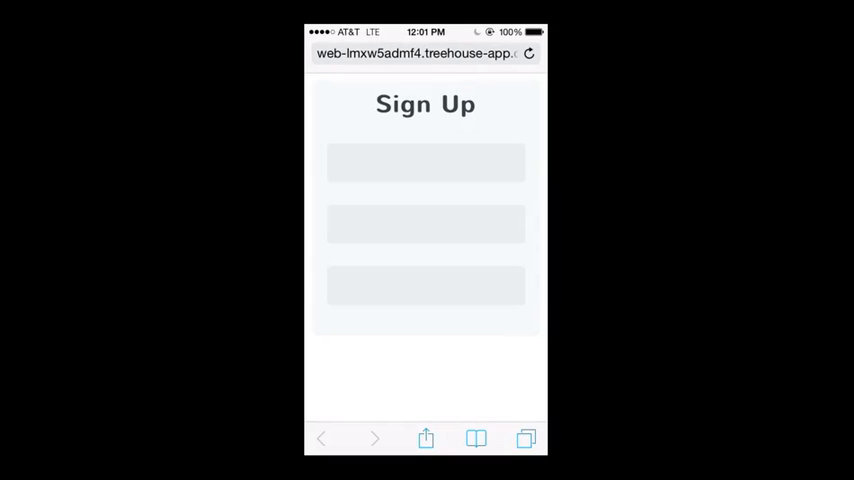
# Step: Tap into the form fields on the iPhone and cancel Safari's Suggested Password prompt
pyautogui.click(424, 164)
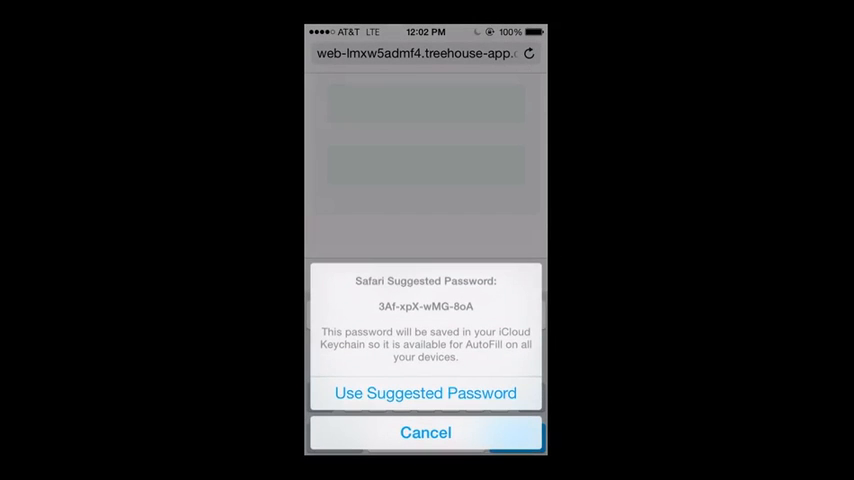
pyautogui.click(424, 432)
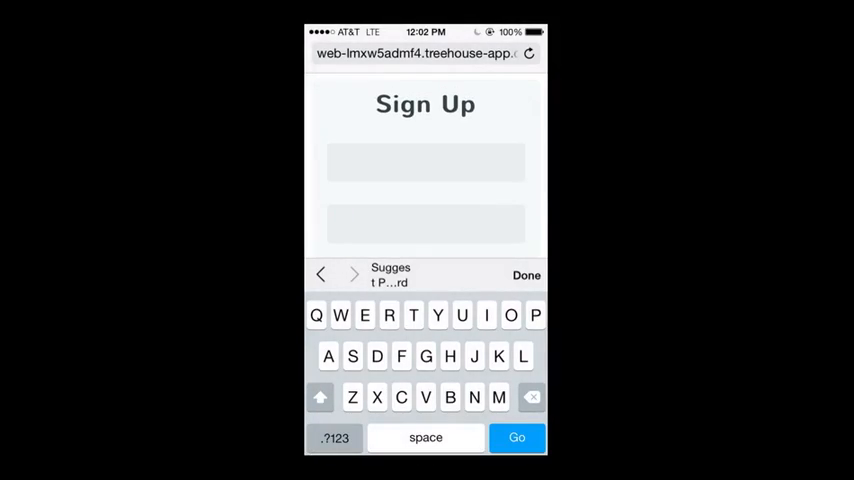